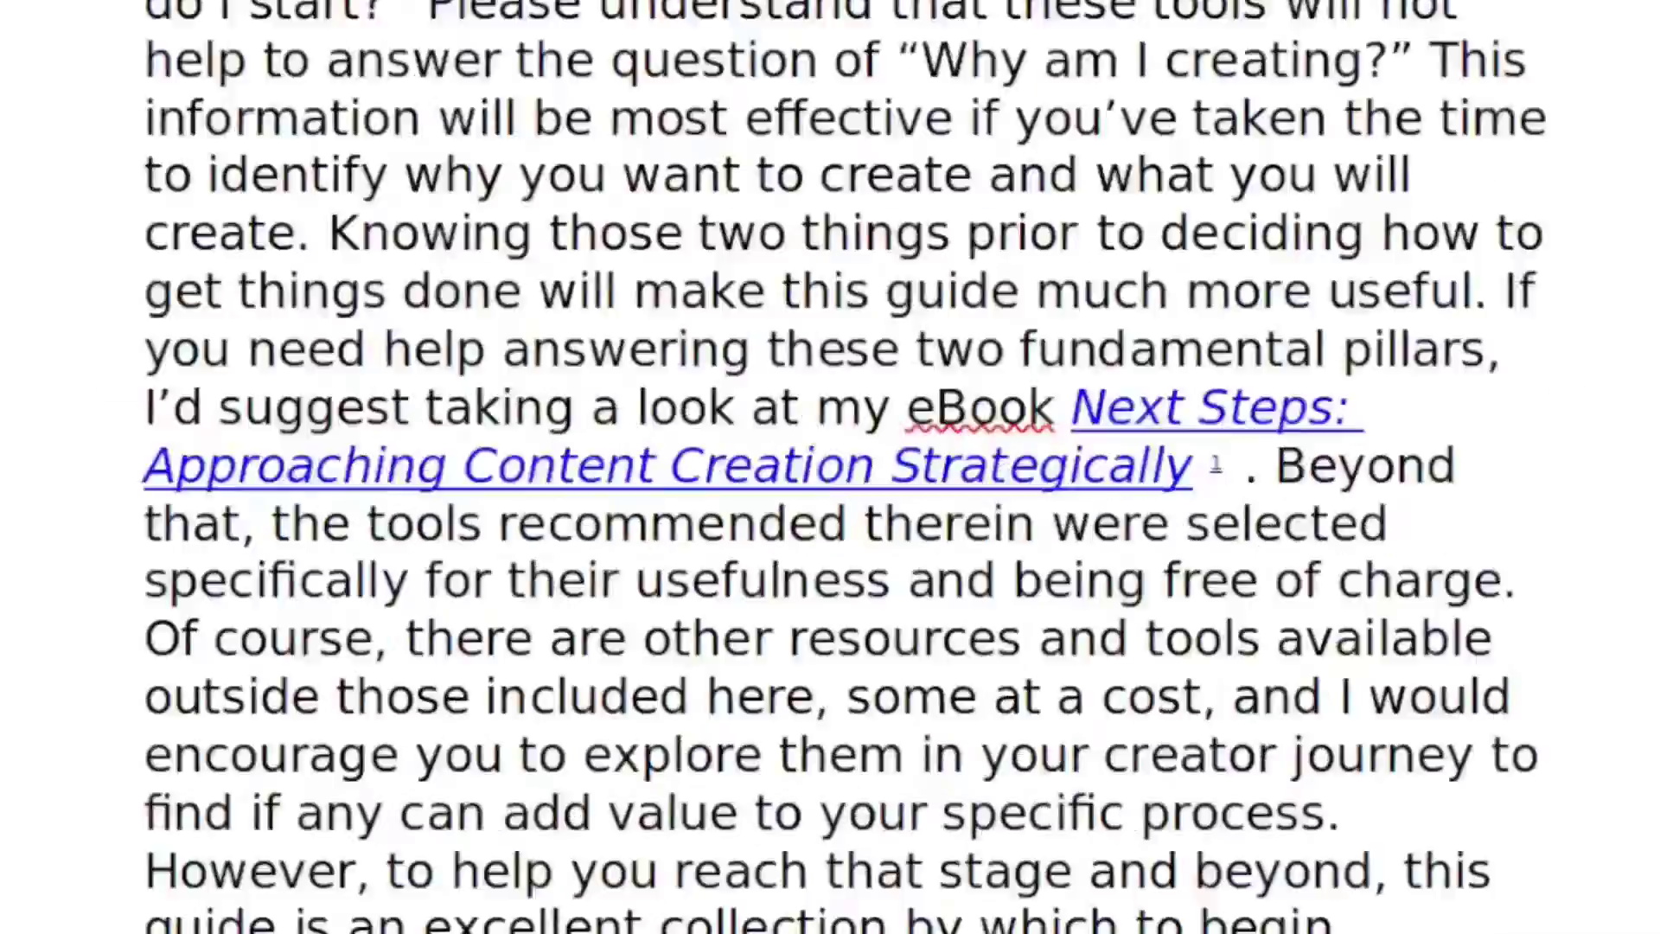
# - Scroll down through the content-creation tools guide before returning to Kdenlive
pyautogui.scroll(-3)
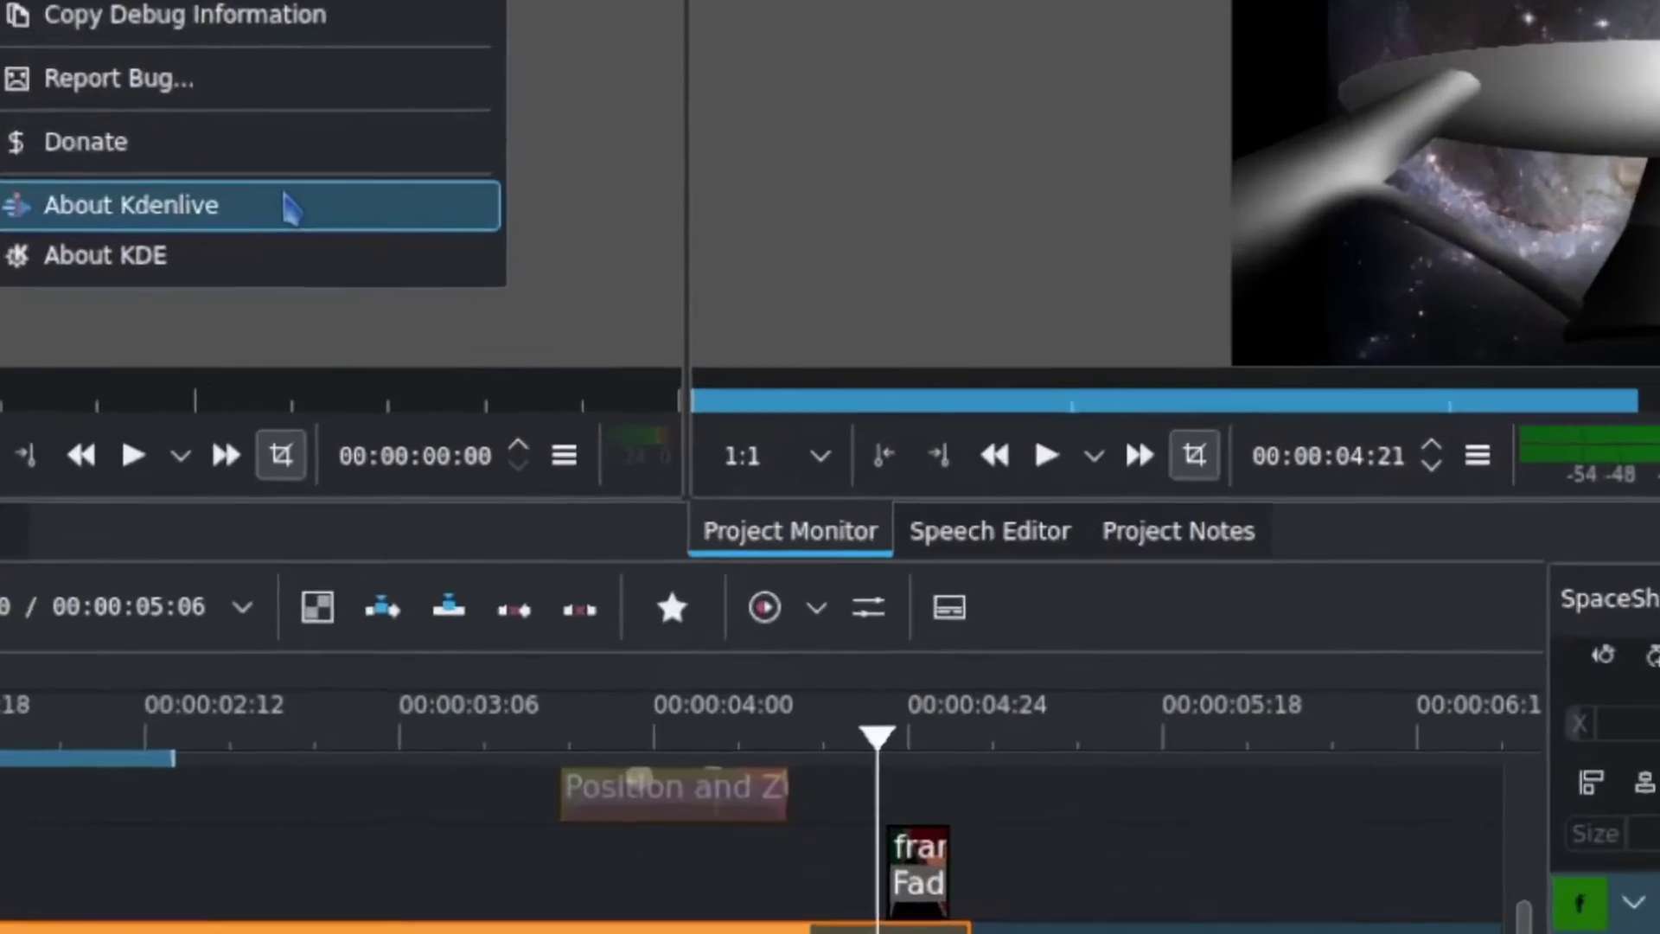
pyautogui.click(131, 205)
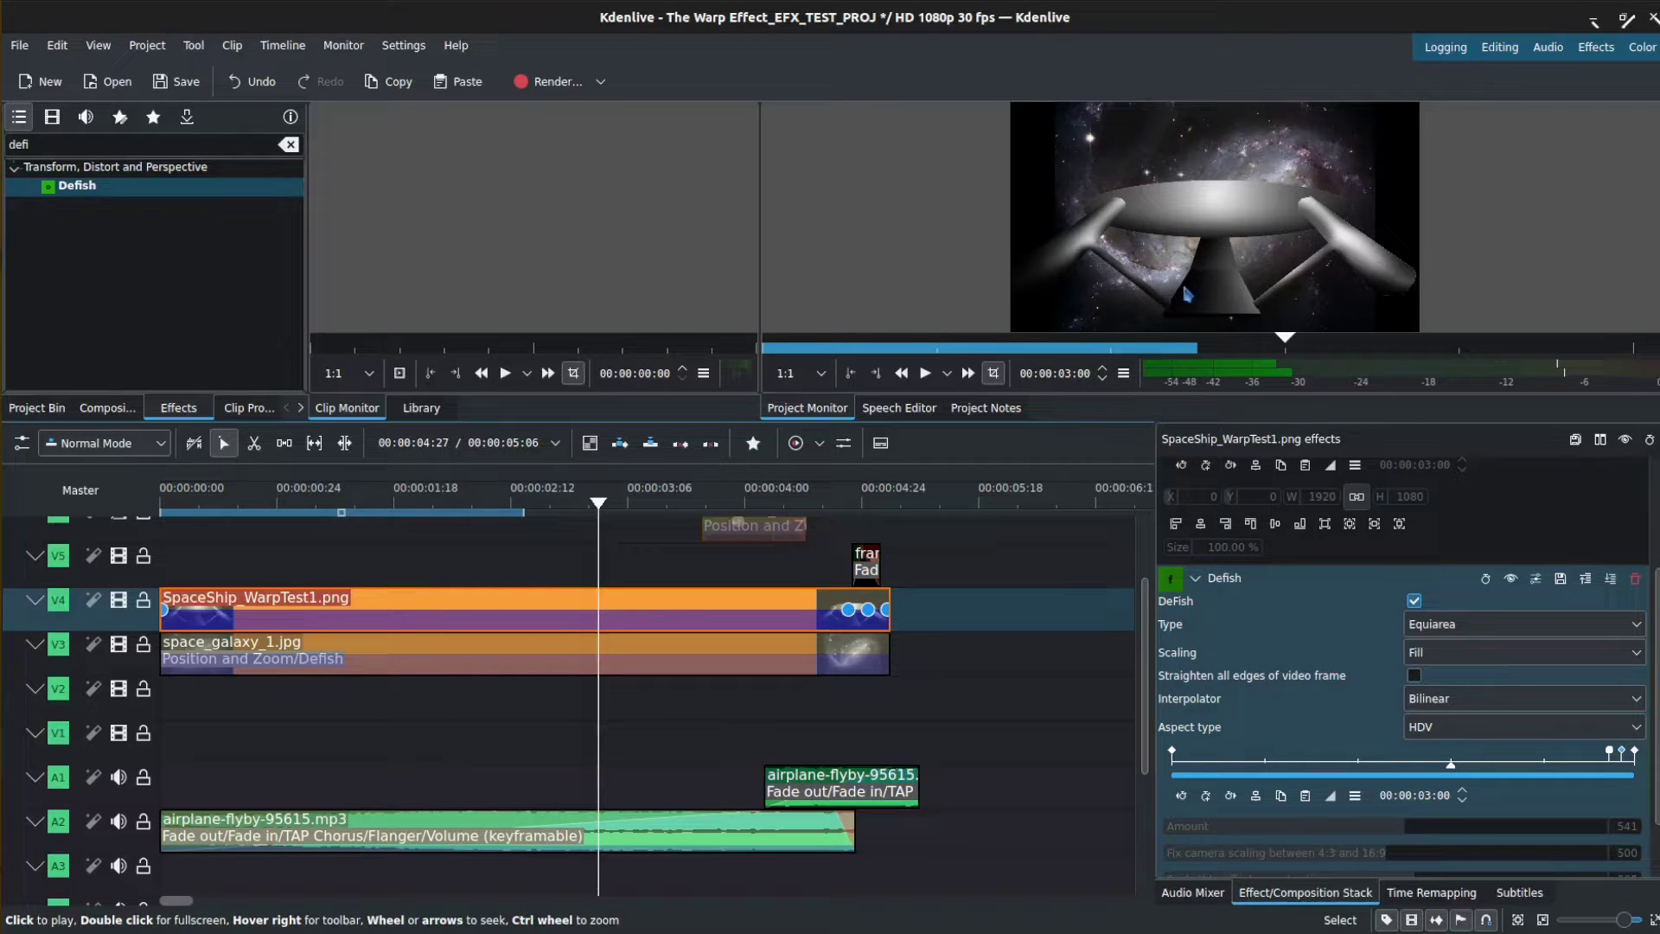
pyautogui.moveTo(1178, 333)
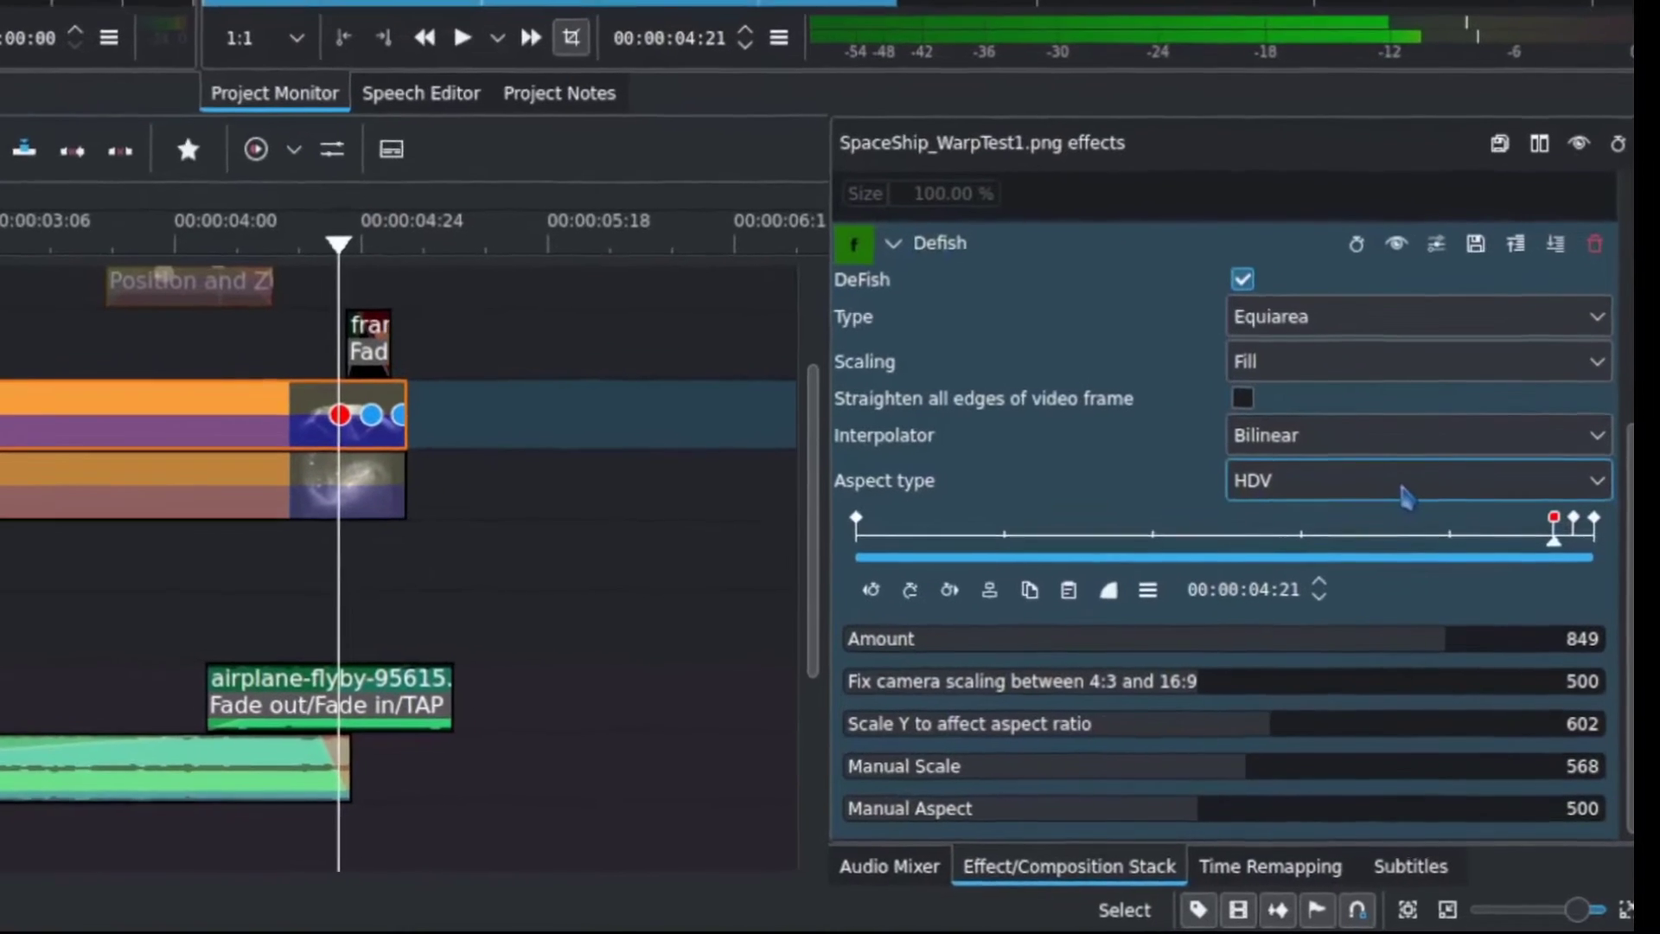
pyautogui.click(1416, 480)
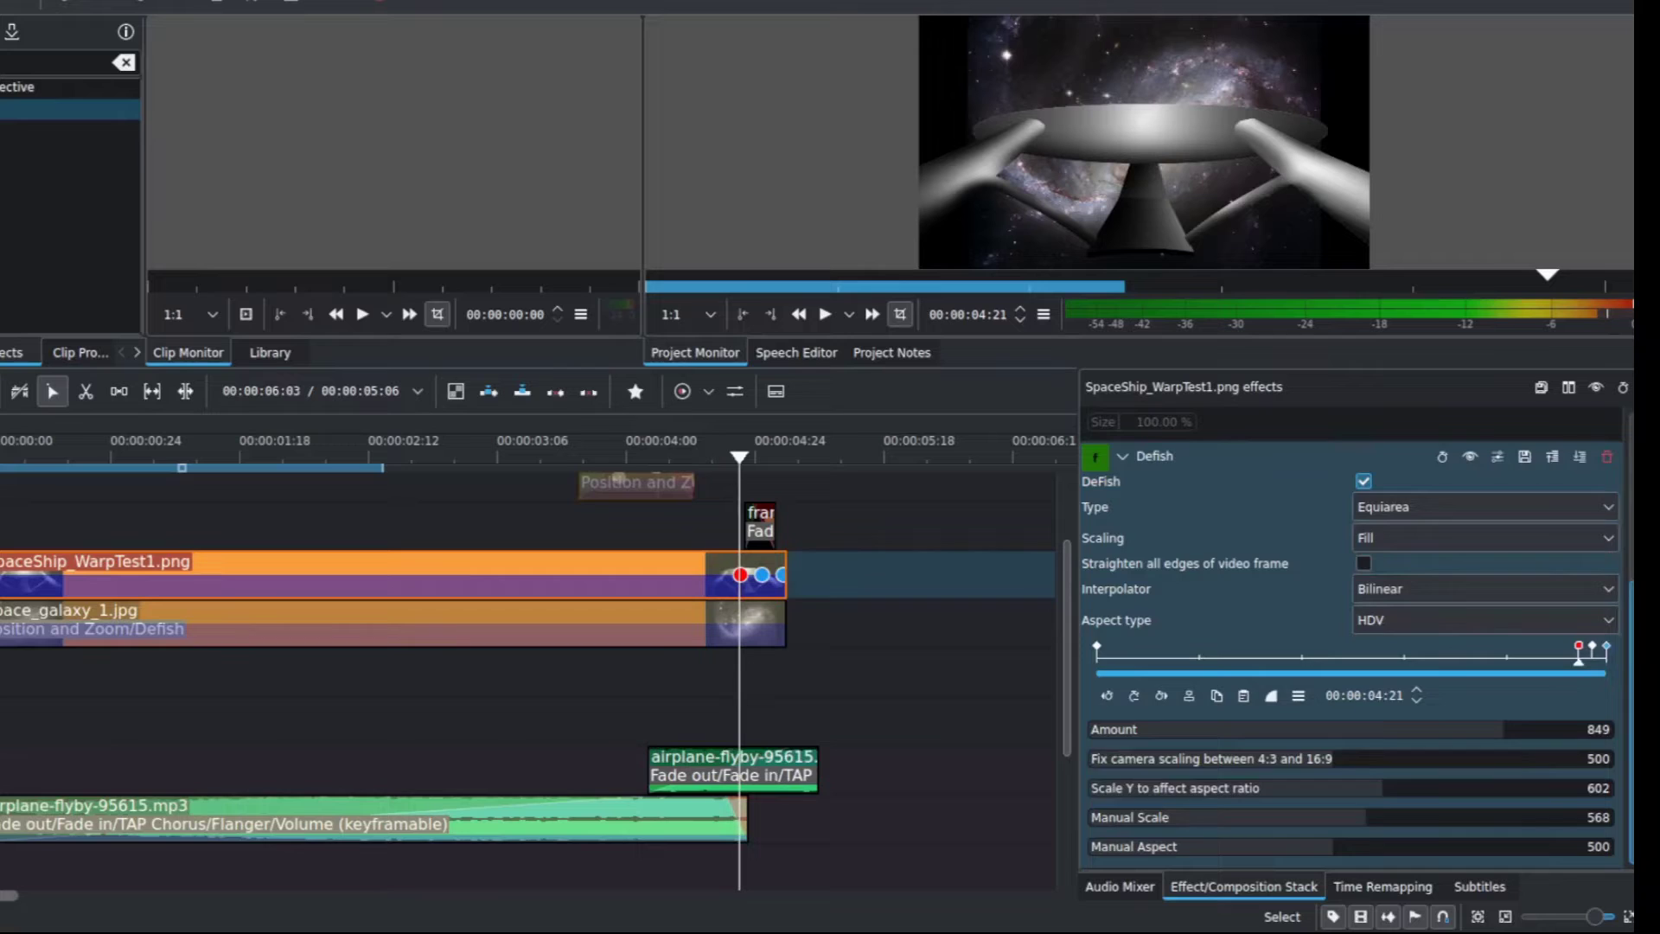
pyautogui.click(1123, 421)
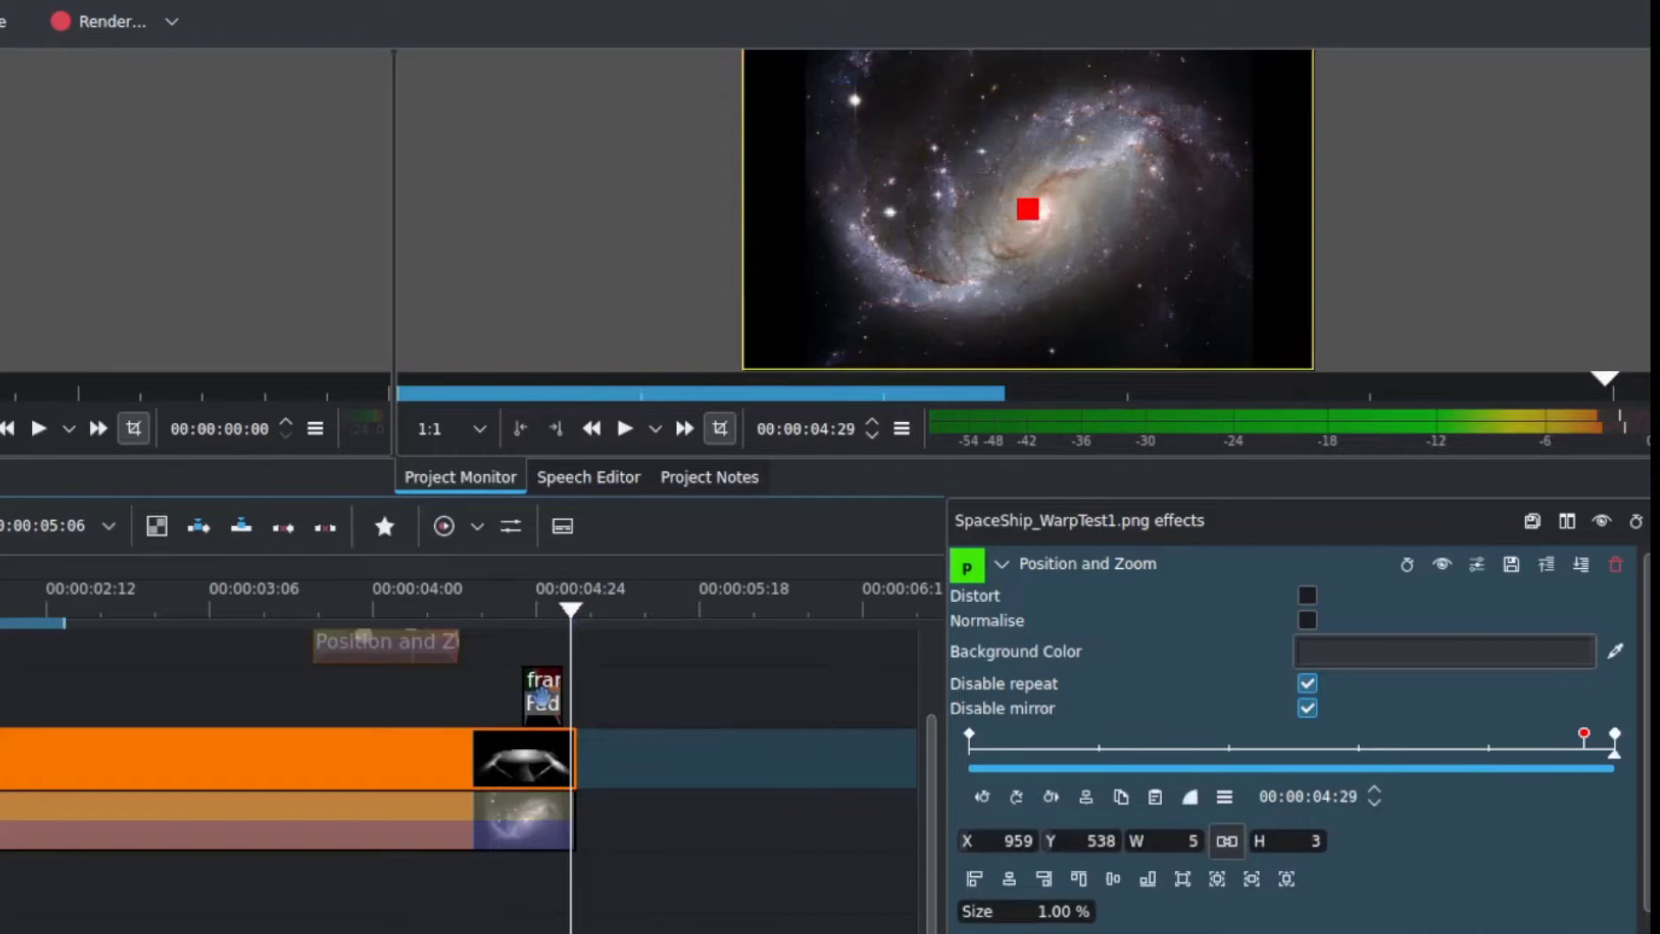
# - Check frame0002.png's fades, the spaceship's zoom at 00:00:03:16, then space_galaxy_1.jpg's Position and Zoom
pyautogui.click(542, 694)
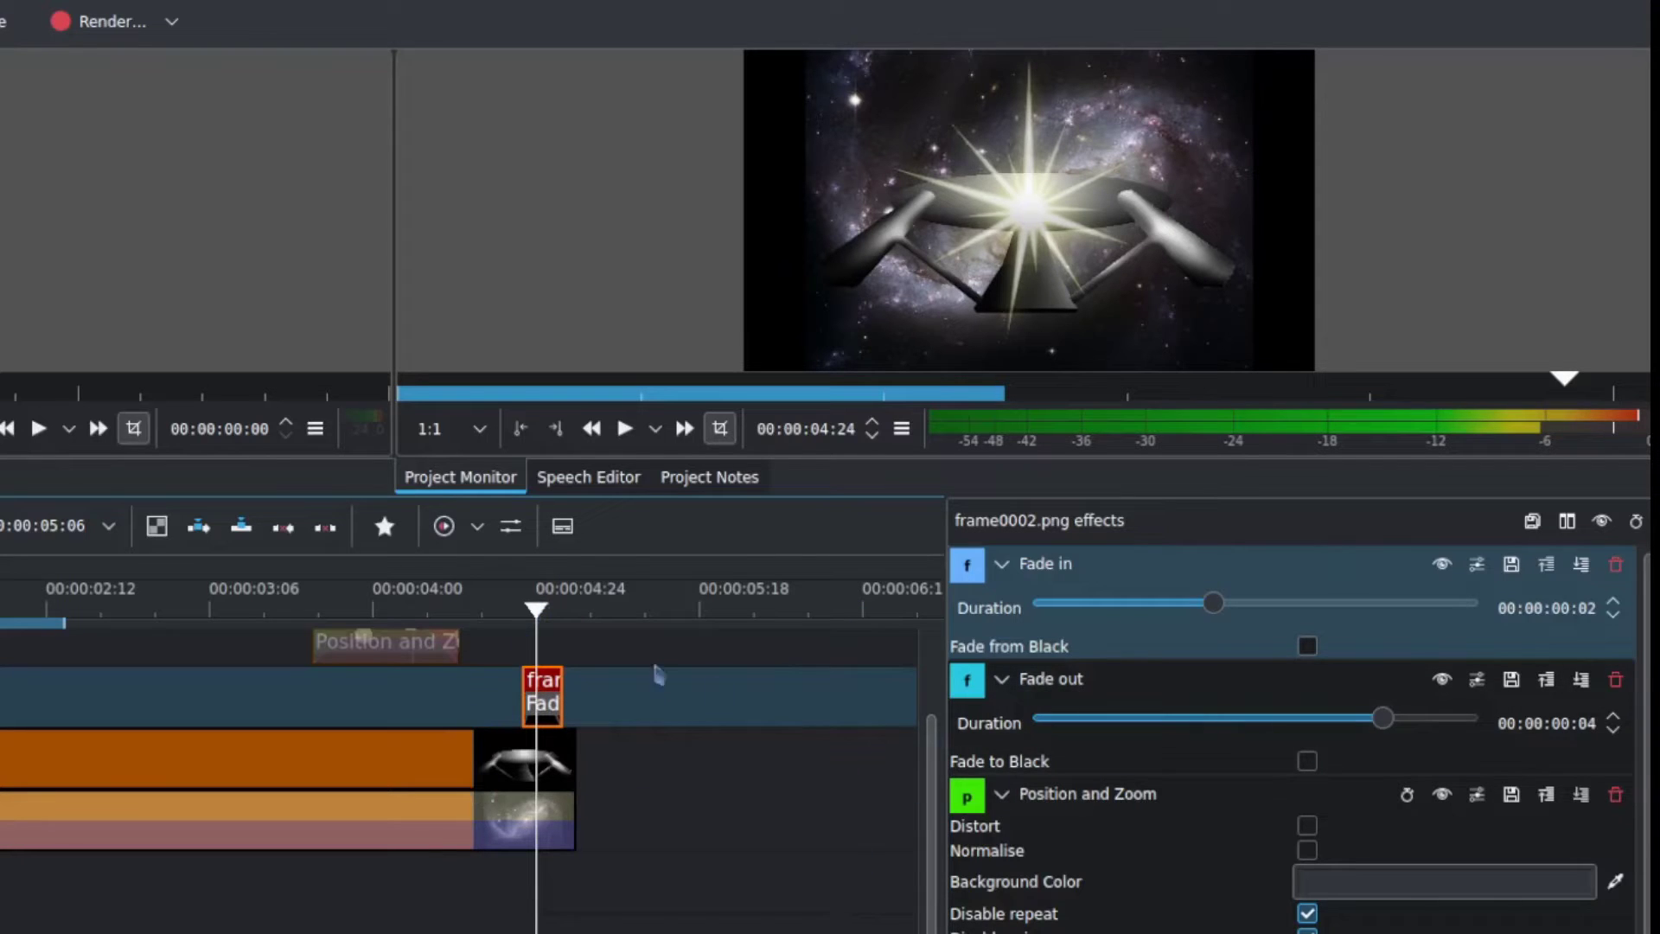
pyautogui.moveTo(551, 626)
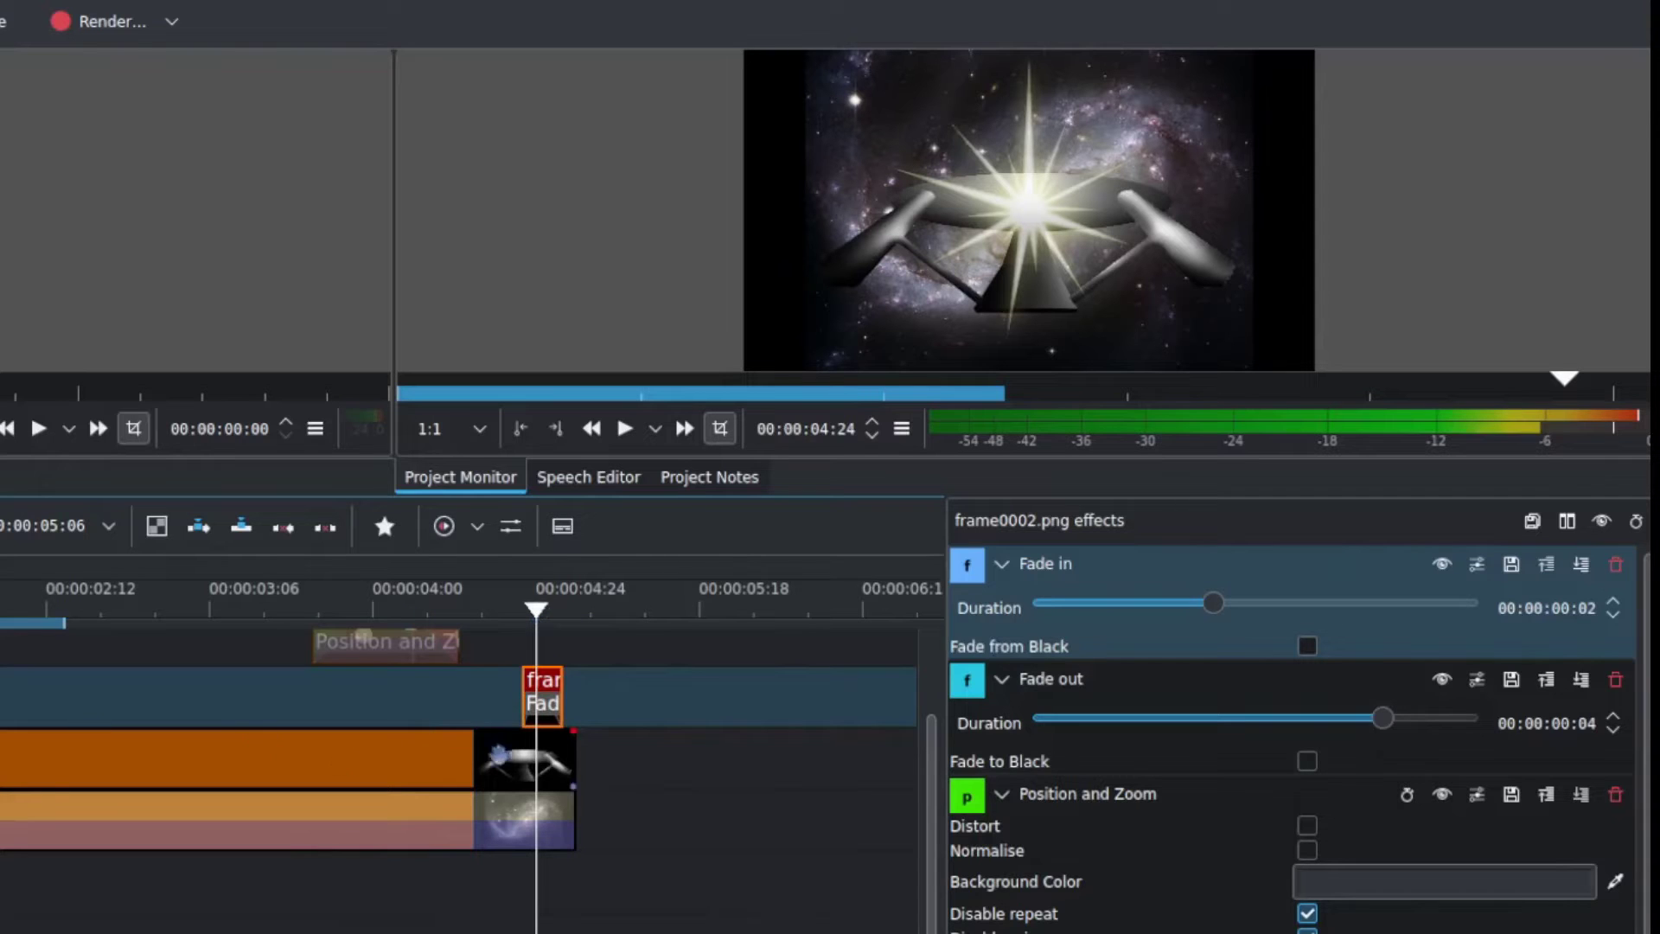
pyautogui.click(308, 608)
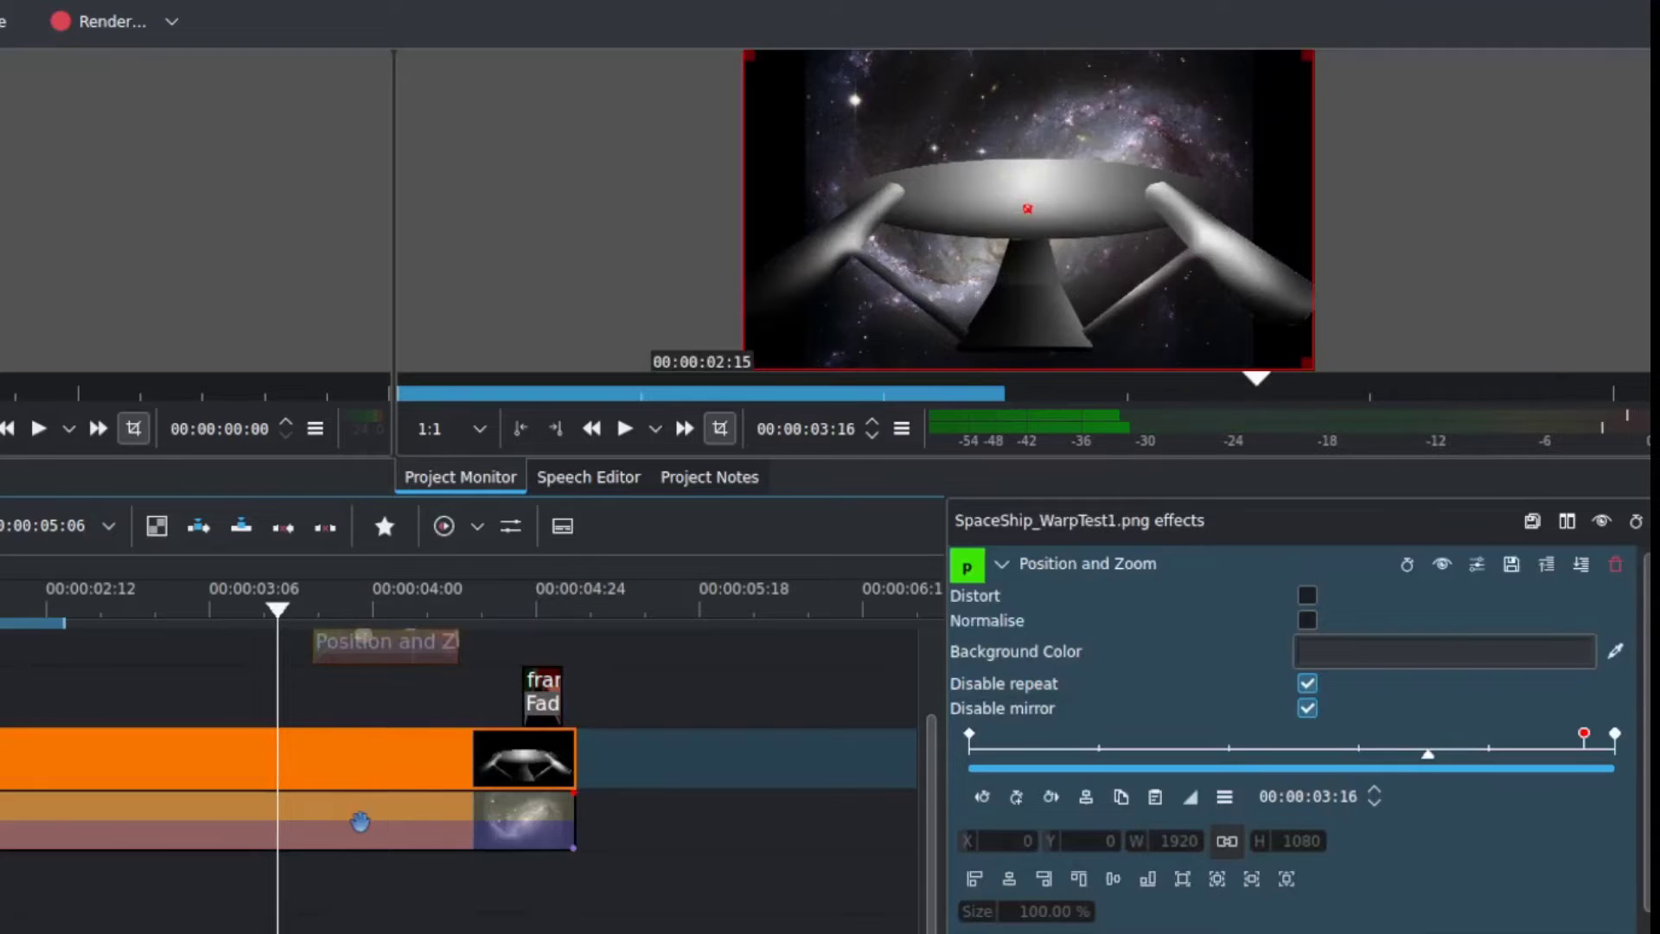
pyautogui.click(523, 833)
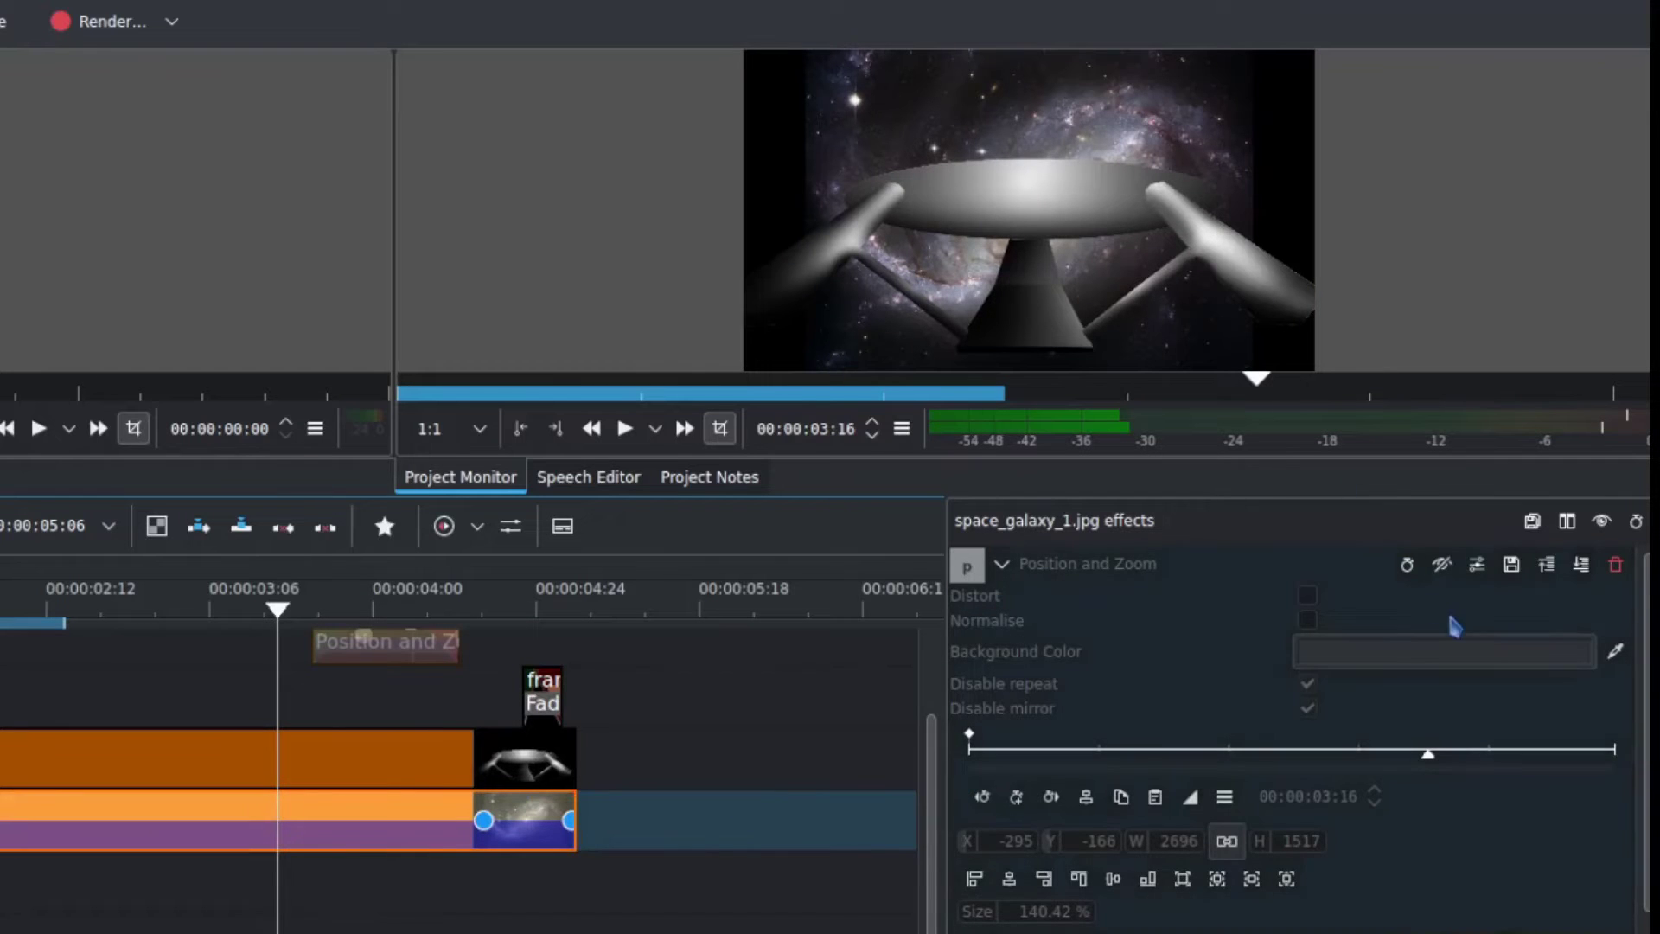
pyautogui.moveTo(1585, 803)
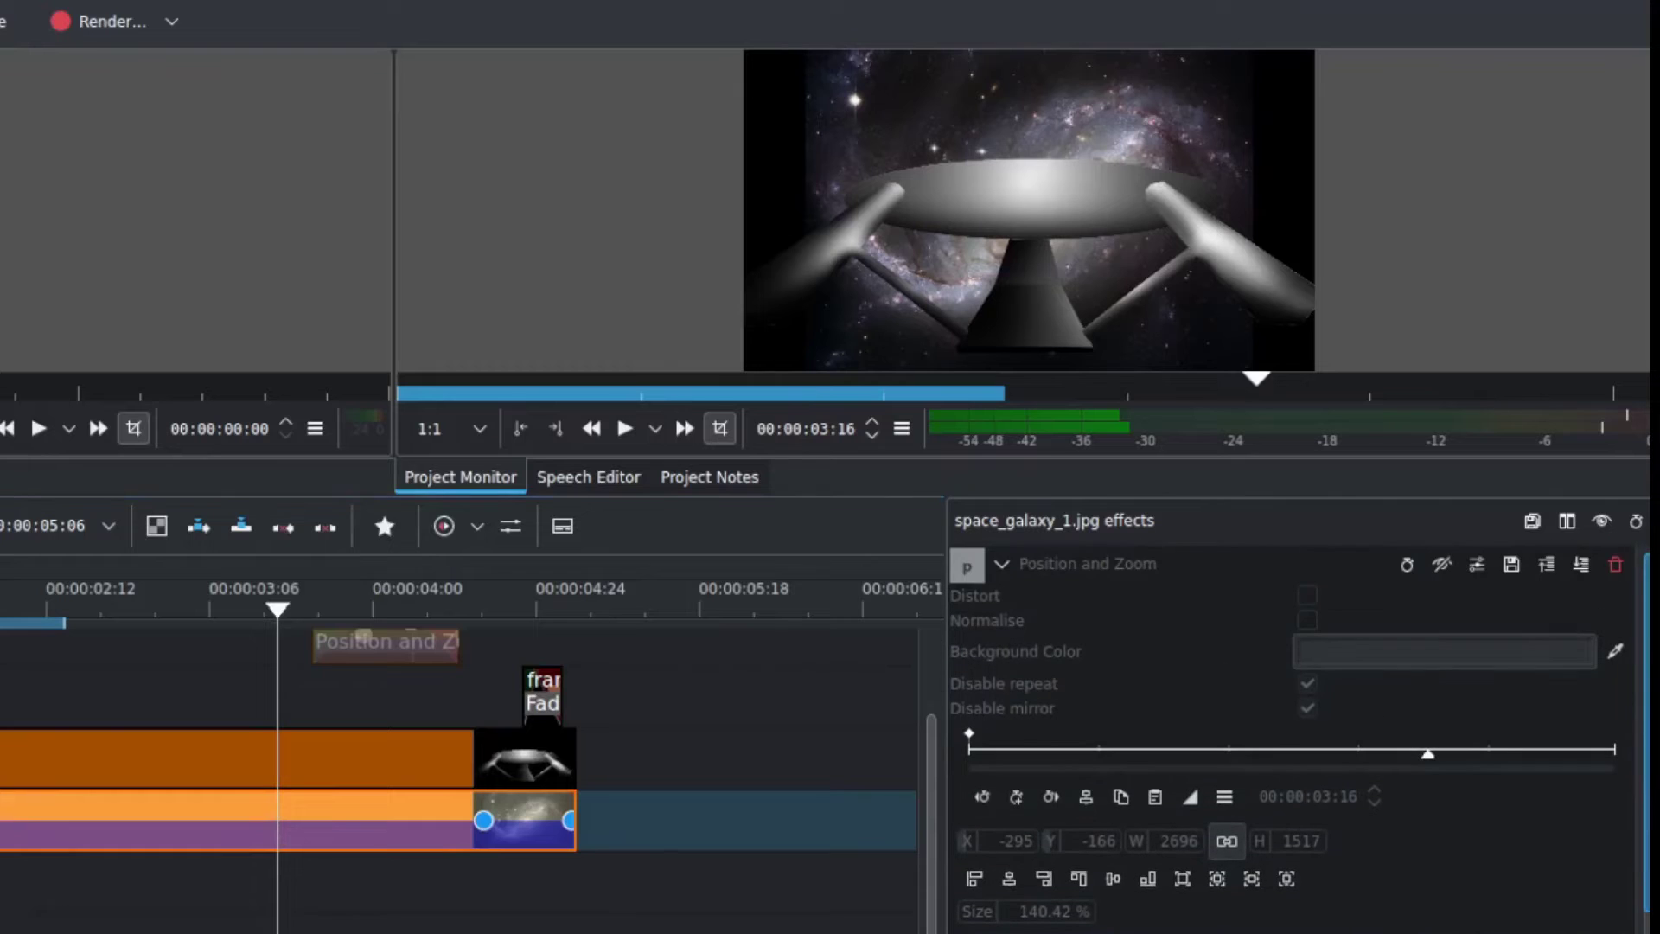
pyautogui.moveTo(1534, 635)
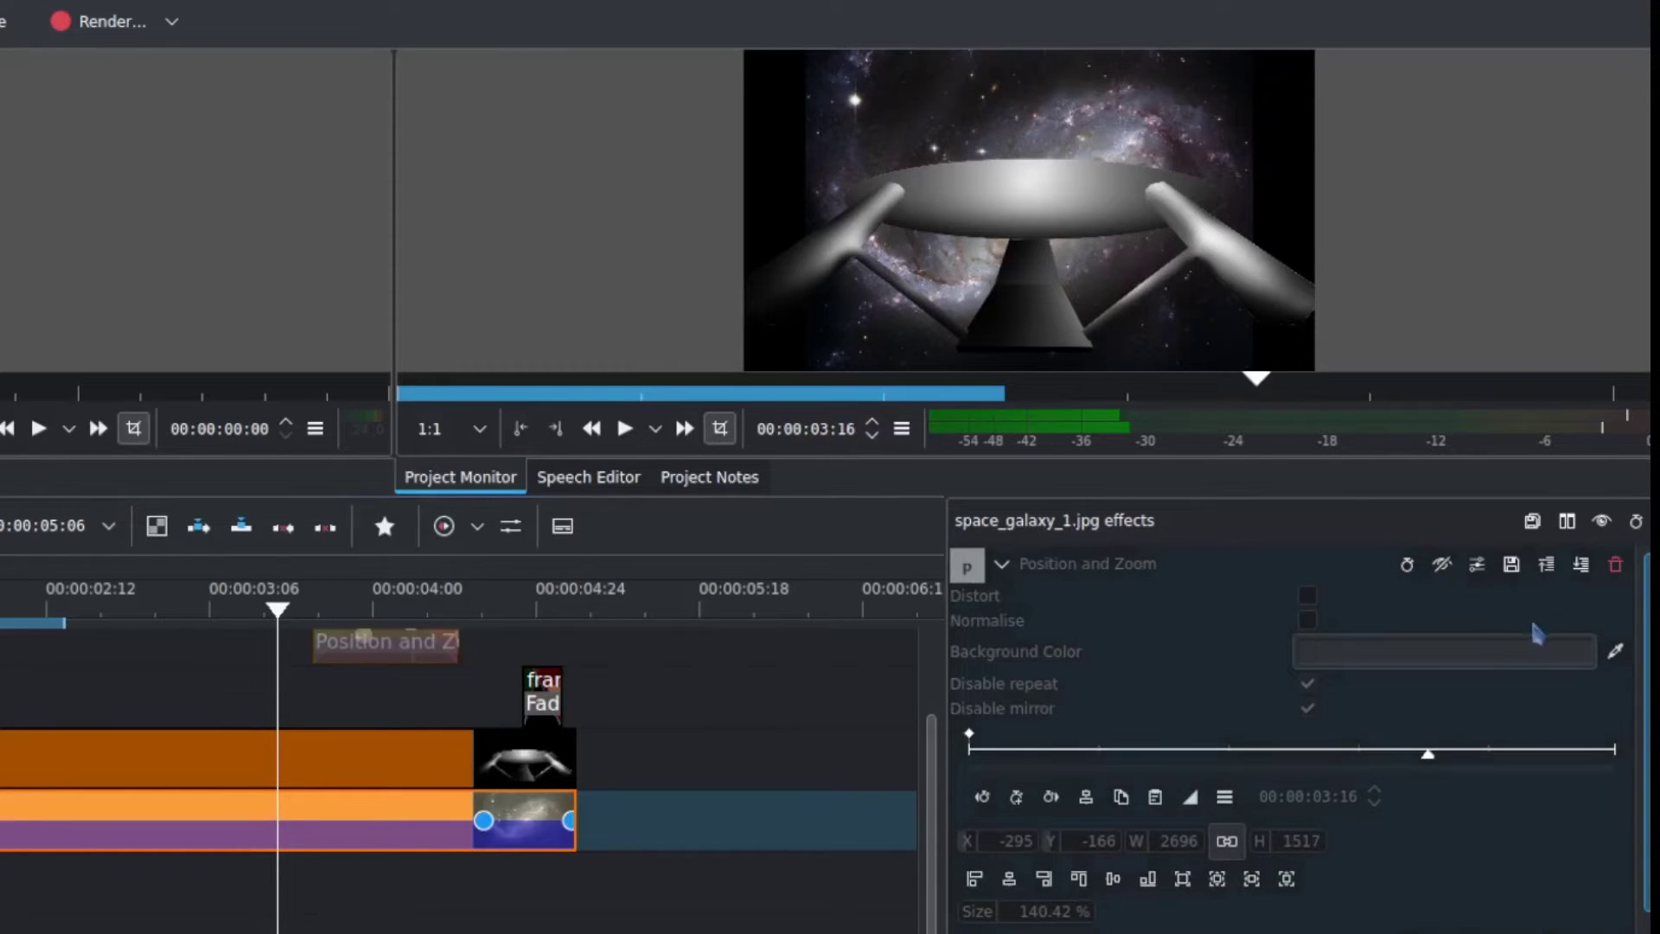